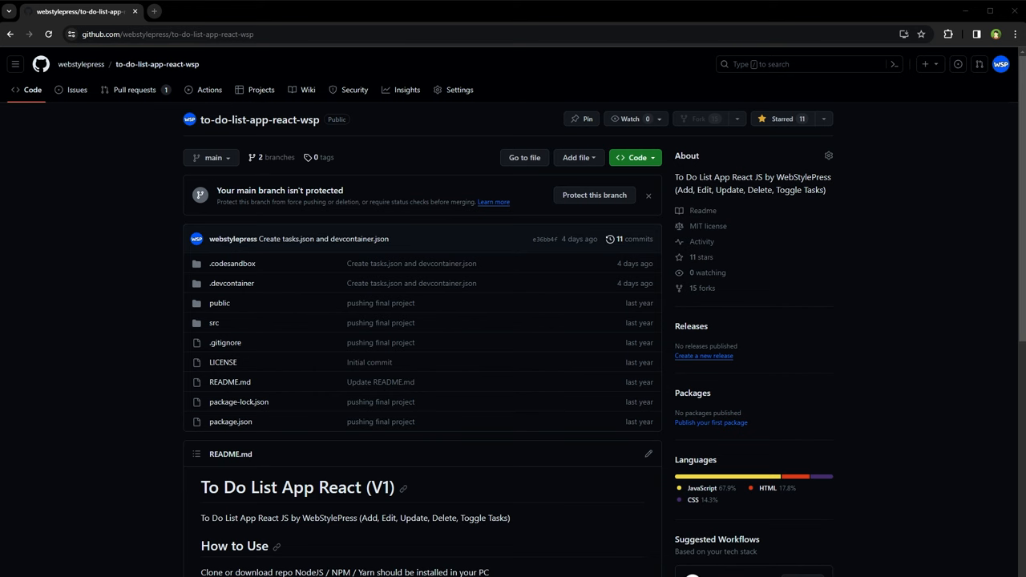
Review the repository files and view the dependencies in package.json
scroll(down, 3)
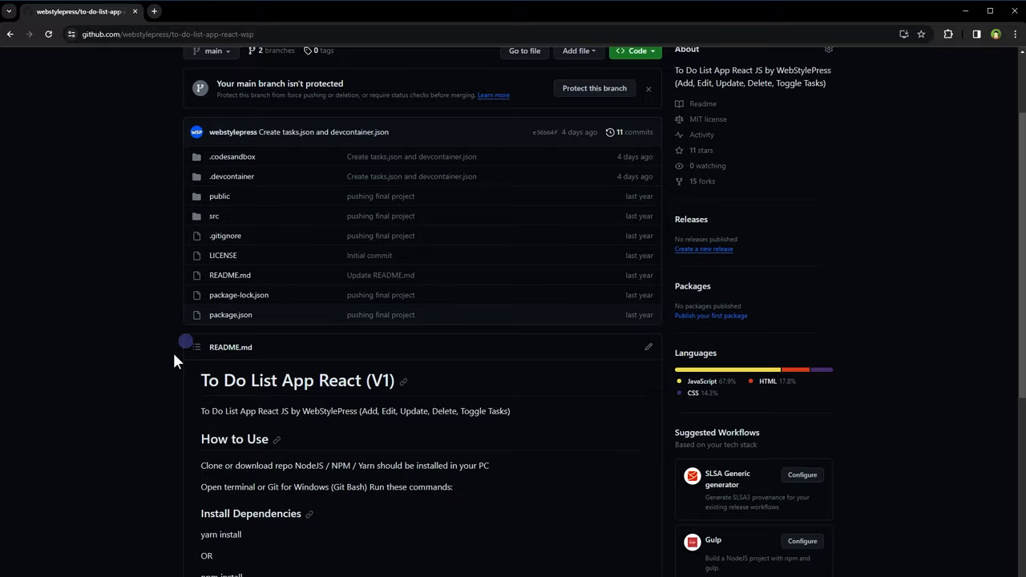
scroll(down, 3)
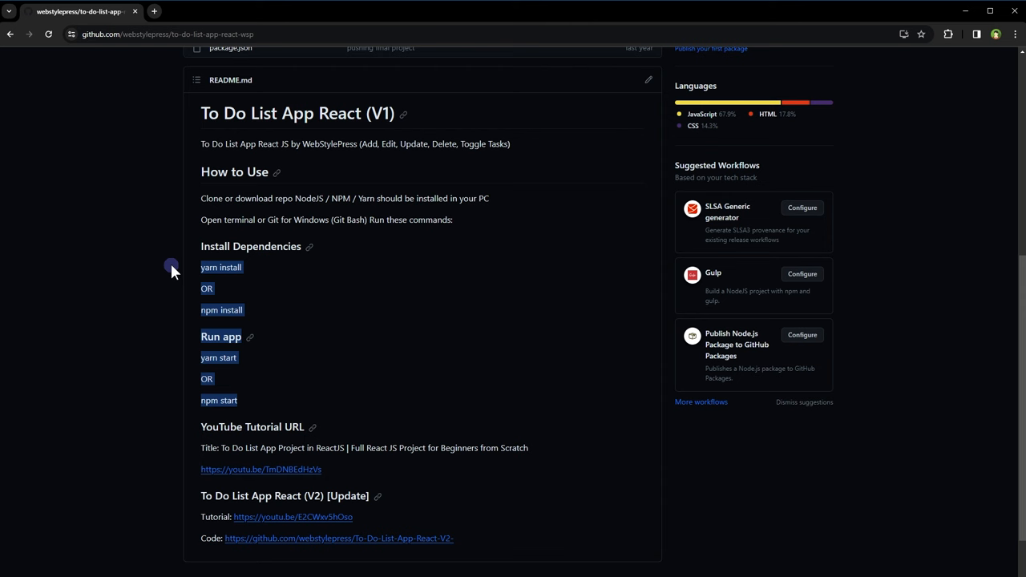
scroll(up, 3)
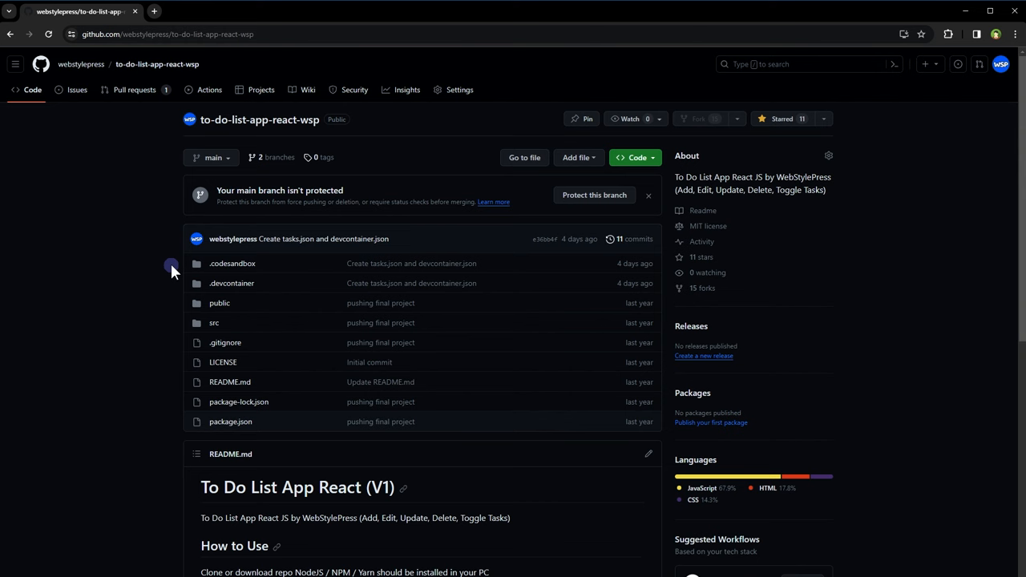
mouse_move(103, 381)
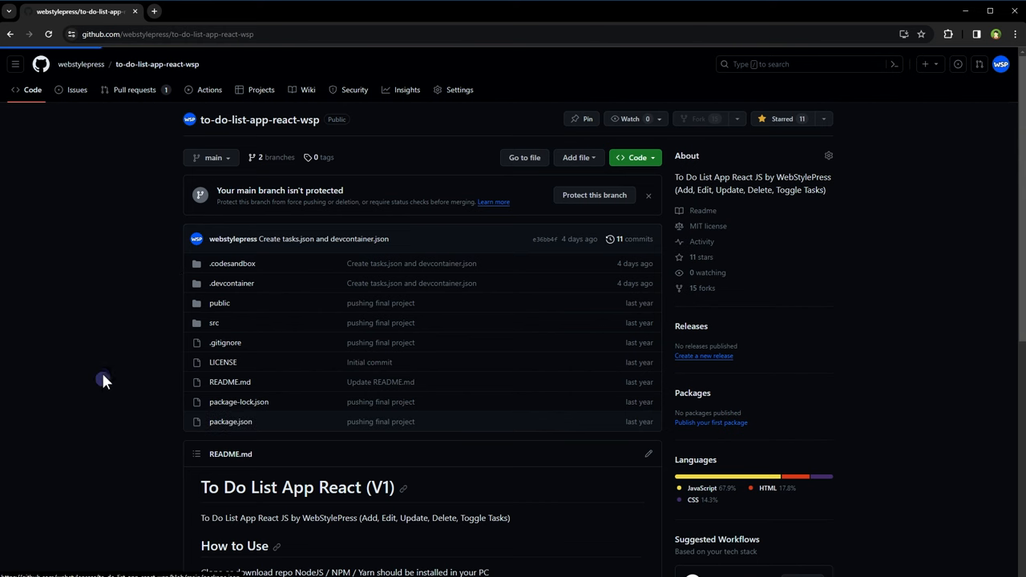
click(231, 422)
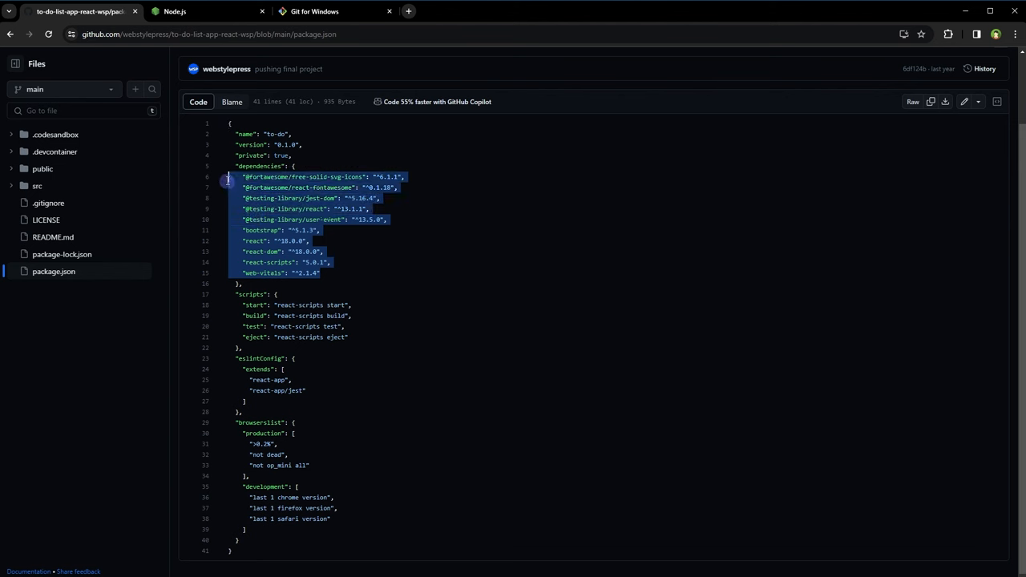
Visit the Node.js and Git for Windows download pages, then return to the repository
click(328, 11)
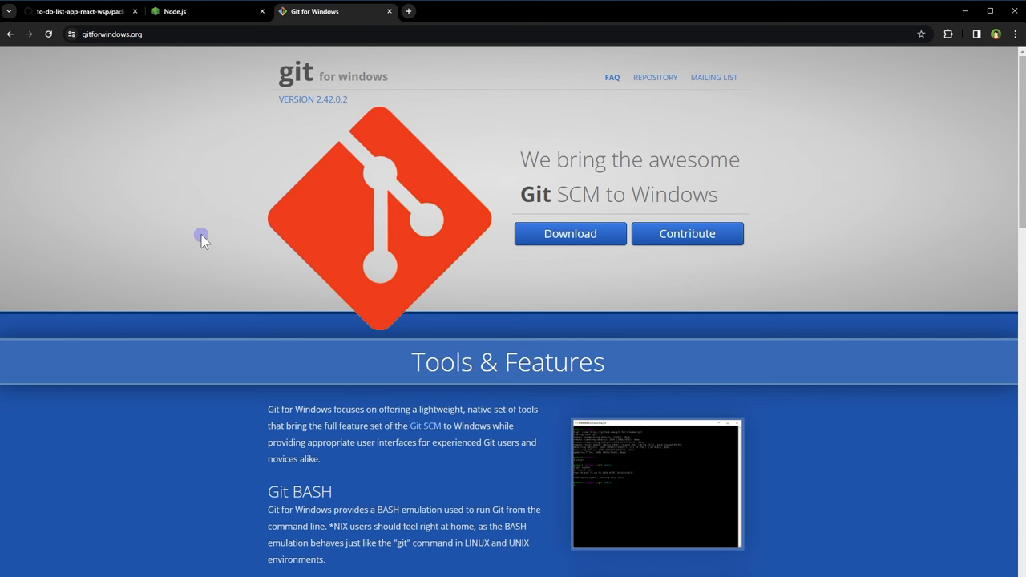
click(77, 14)
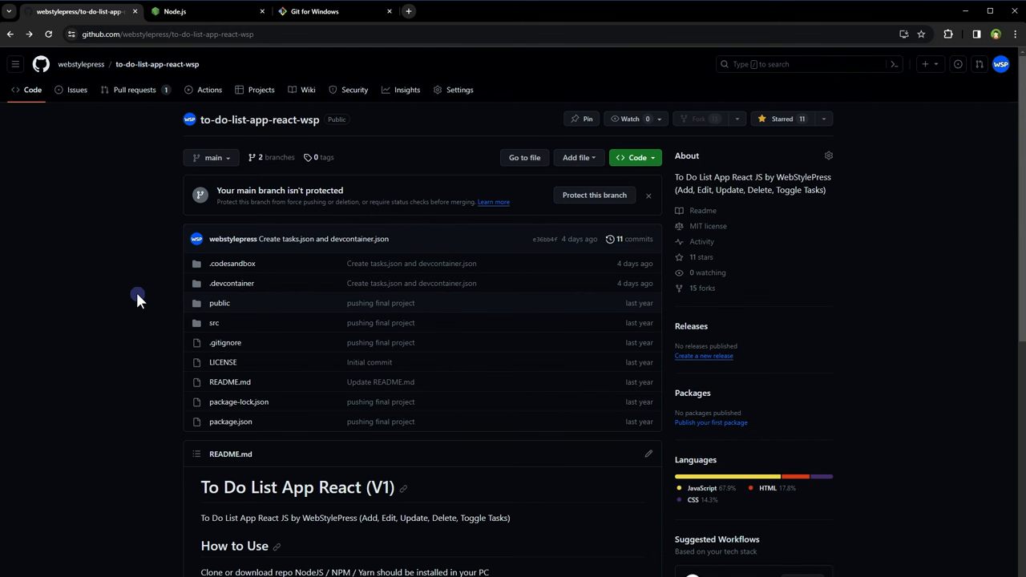
mouse_move(206, 12)
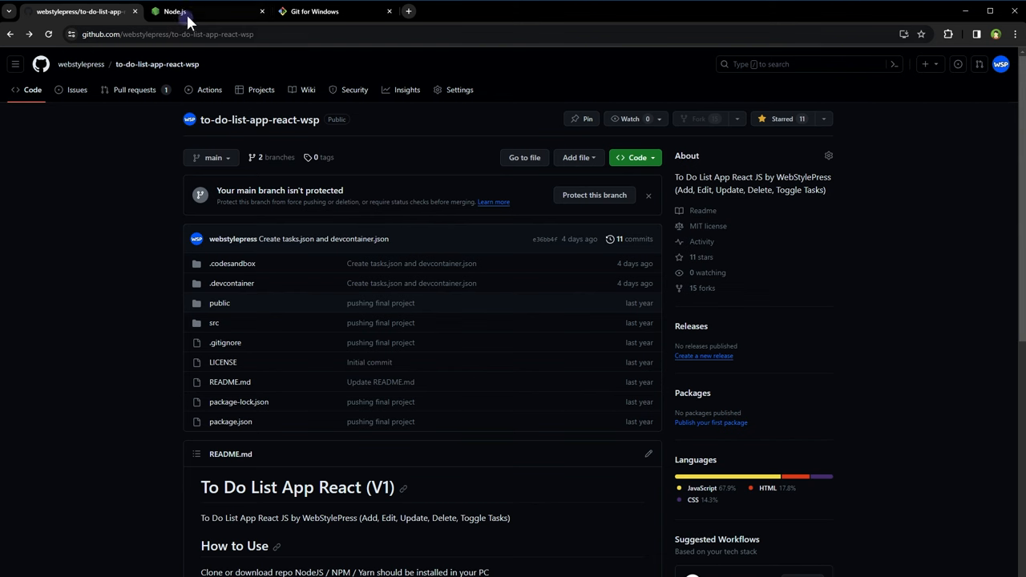
click(175, 11)
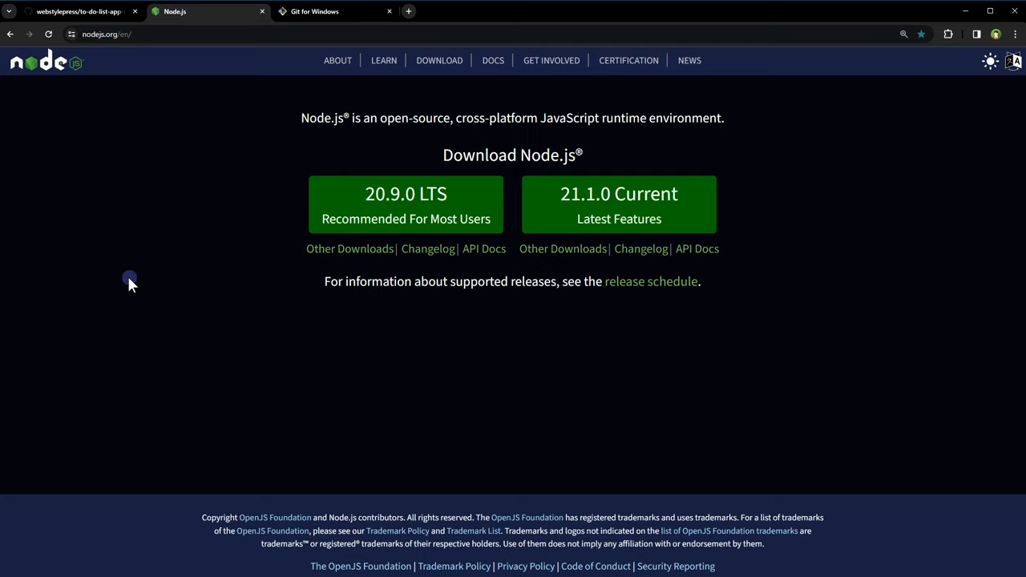
click(324, 13)
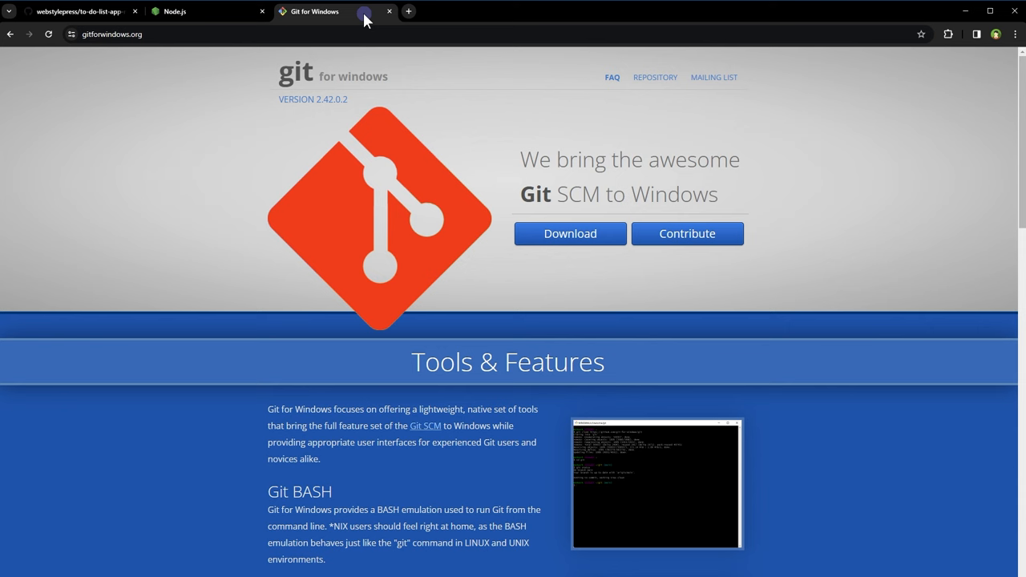
click(88, 14)
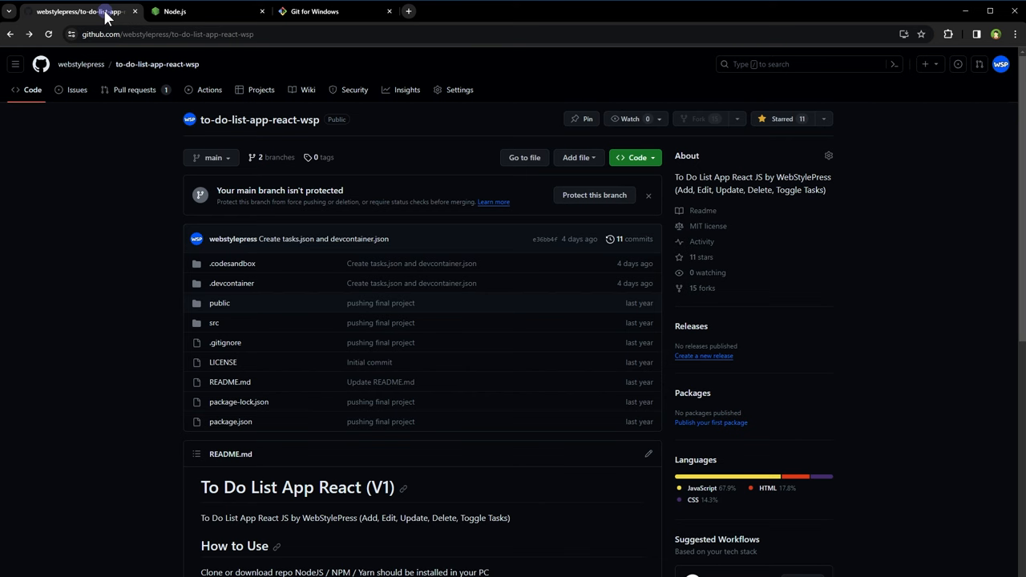
mouse_move(651, 162)
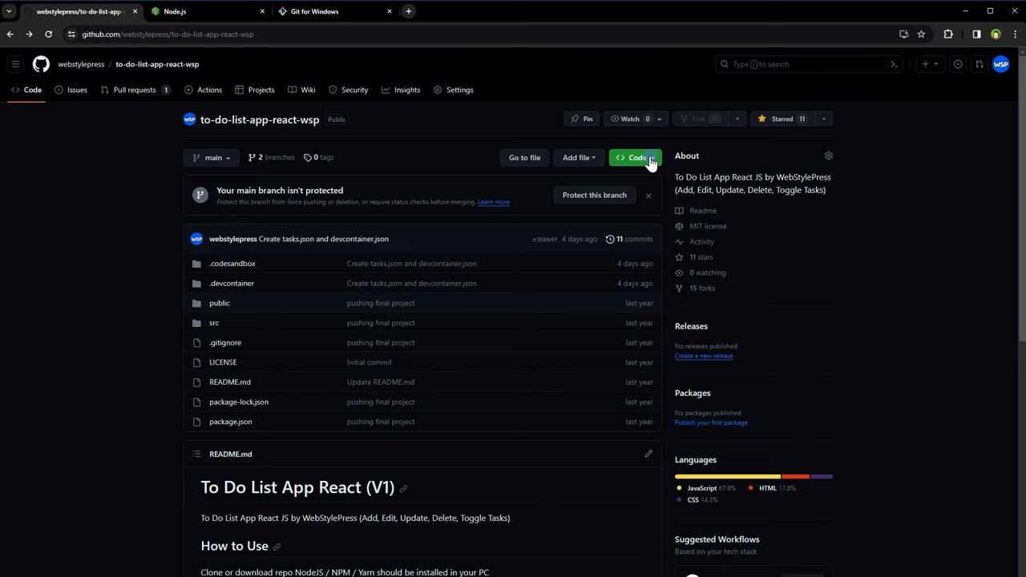
Download the repository as a ZIP from the Code menu and browse its extracted folder
click(637, 157)
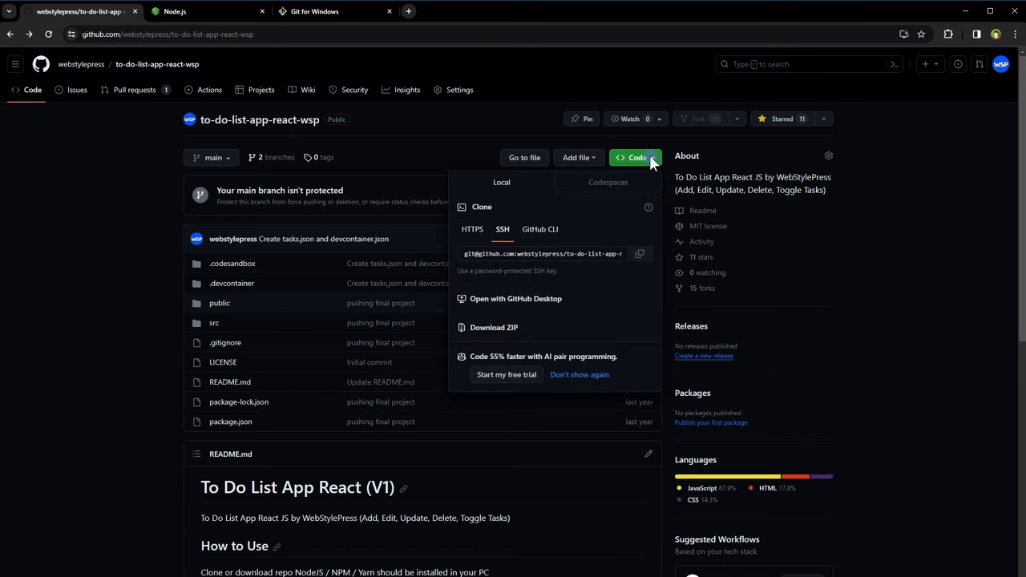
mouse_move(510, 330)
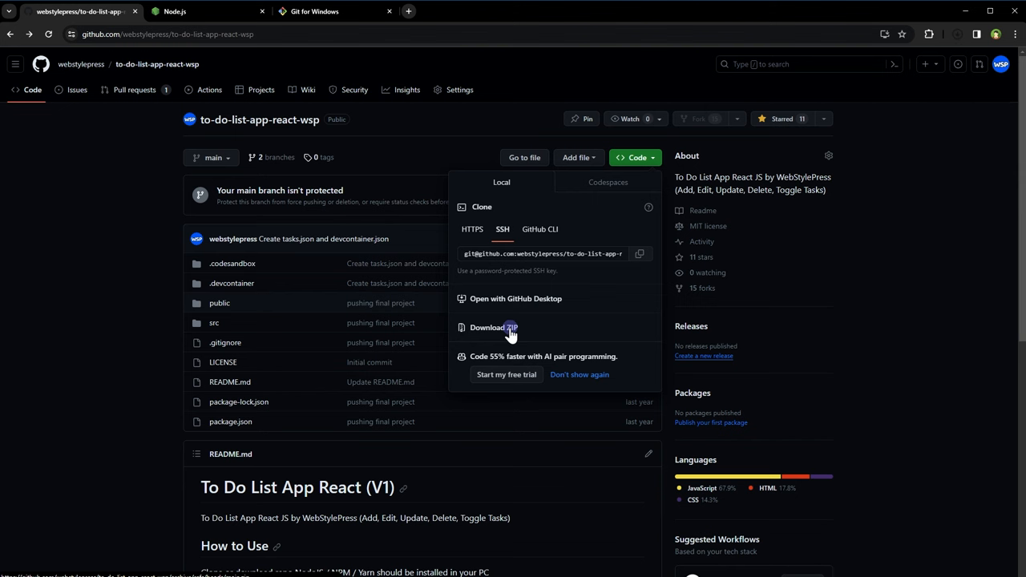
click(490, 327)
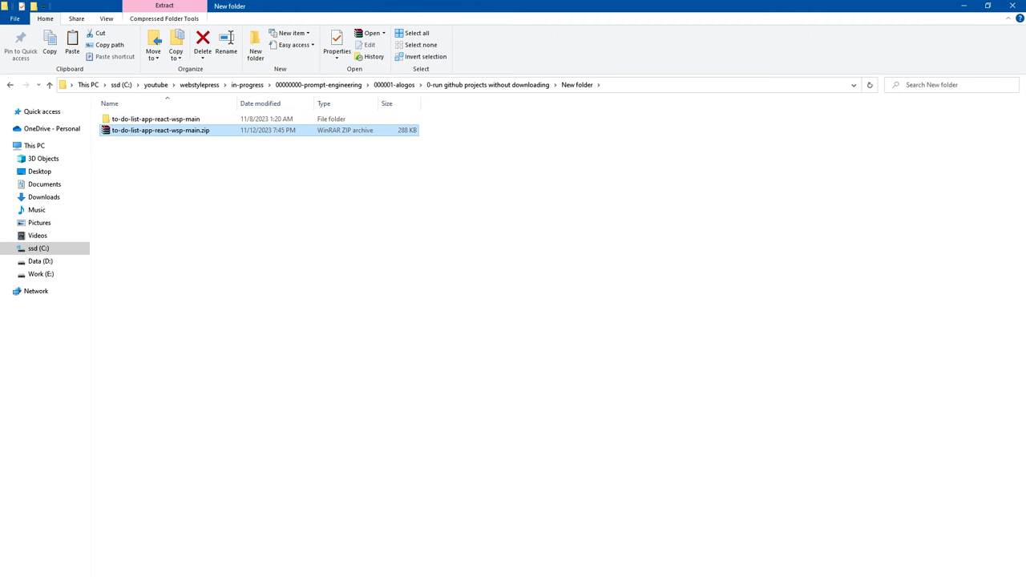
mouse_move(144, 138)
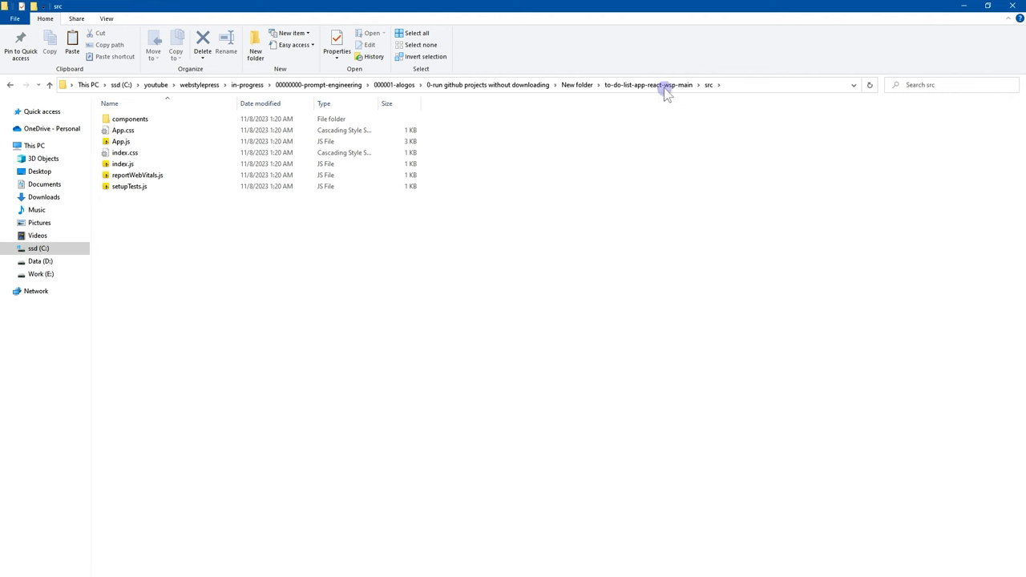
click(582, 85)
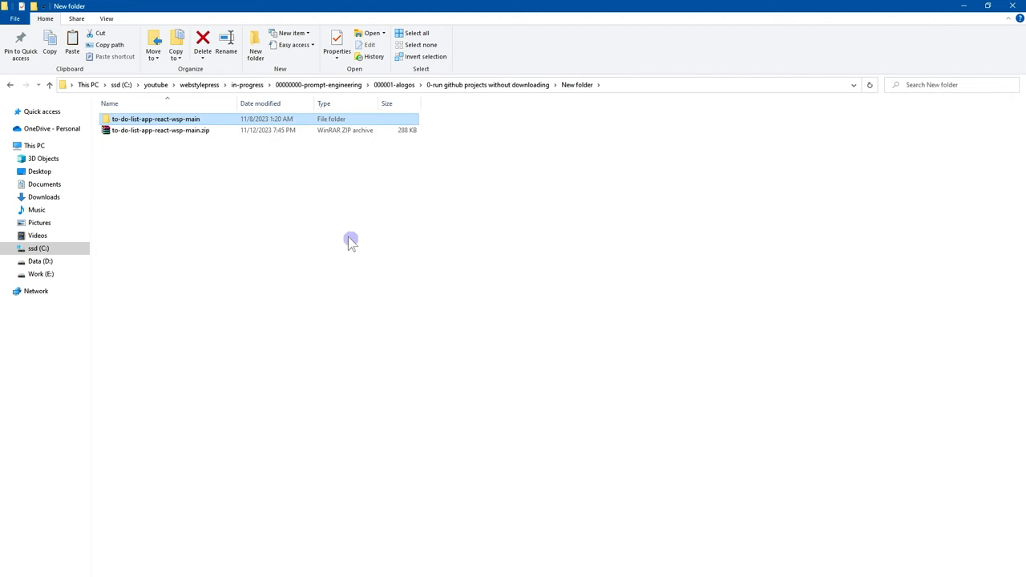
click(260, 46)
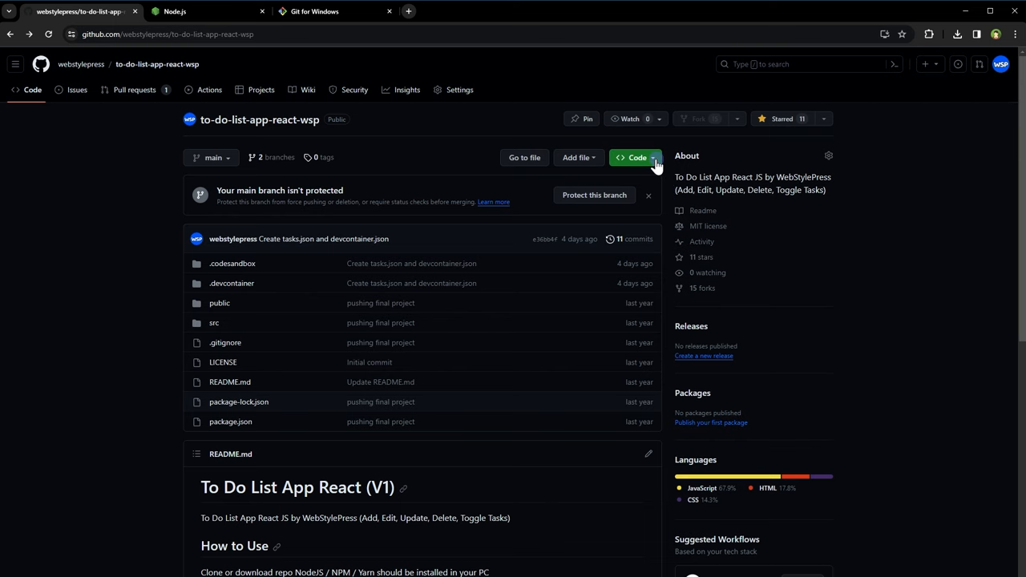
Copy the repo URL and run git clone with it in Git Bash from the empty clone folder
click(635, 158)
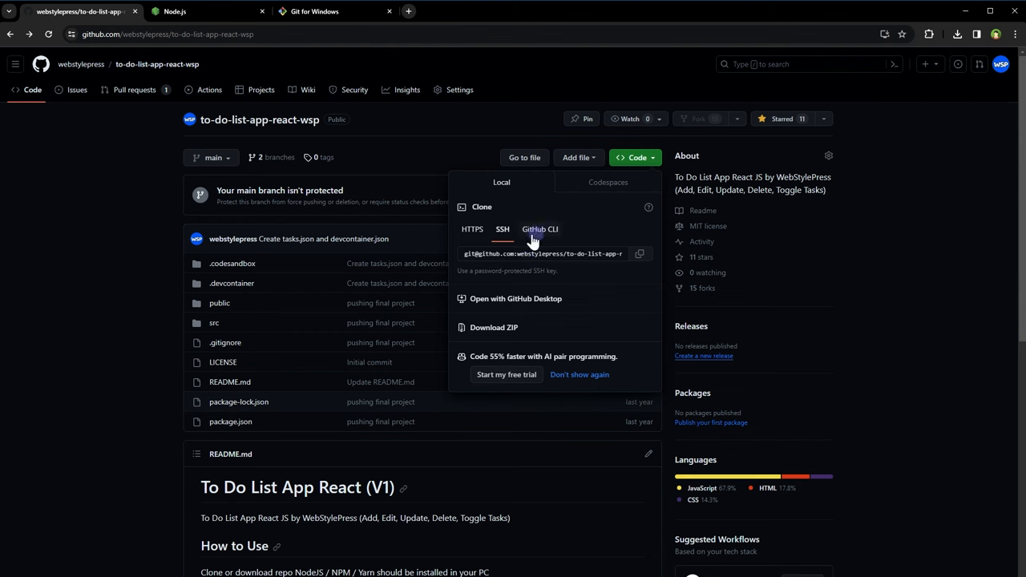
click(471, 229)
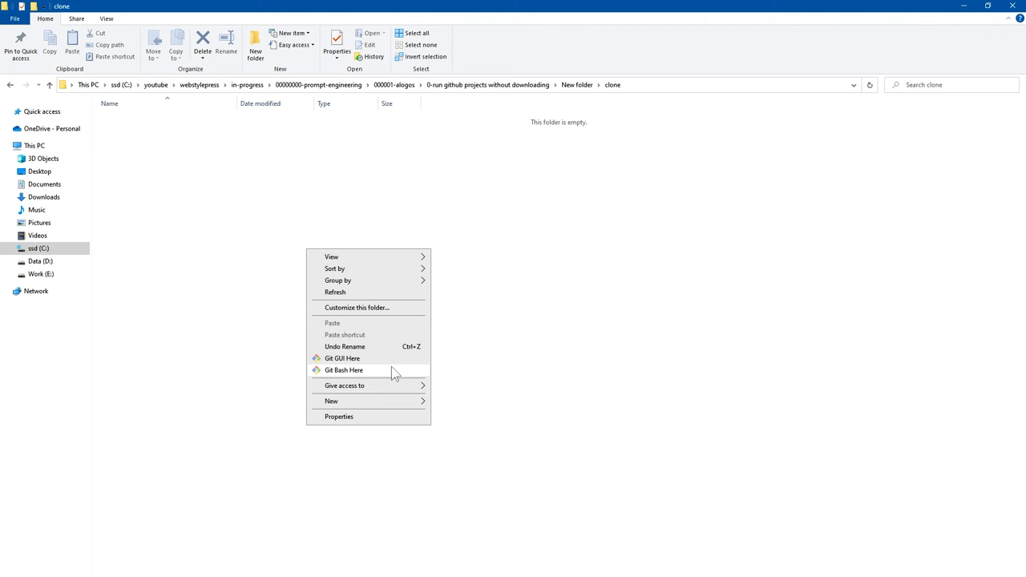
mouse_move(381, 377)
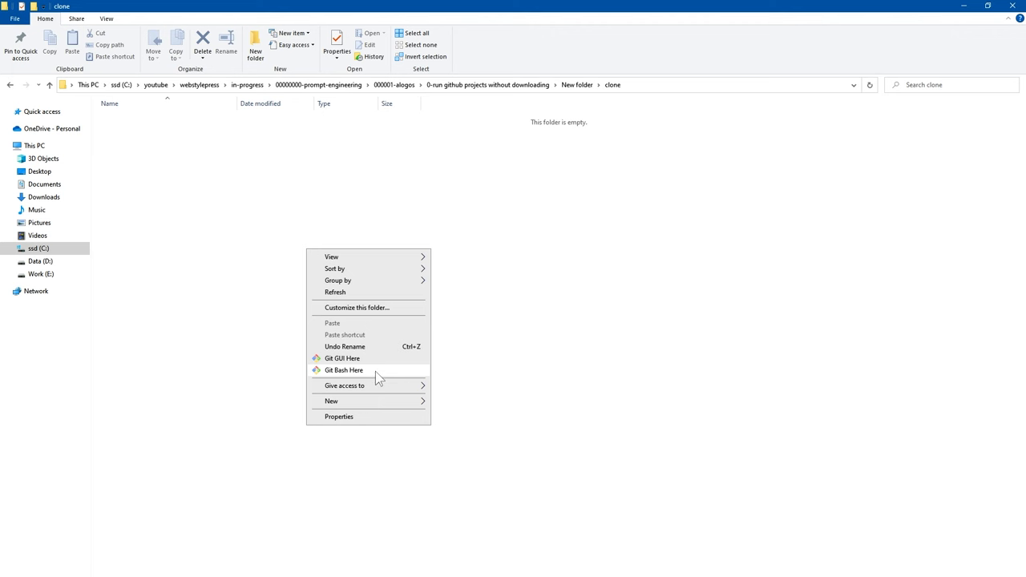
click(343, 371)
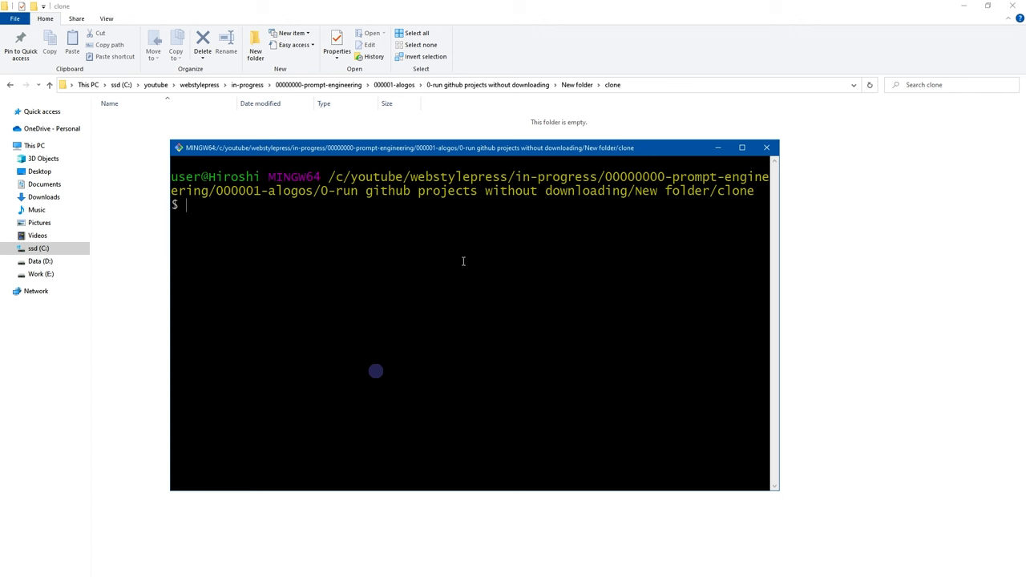
text(git clone)
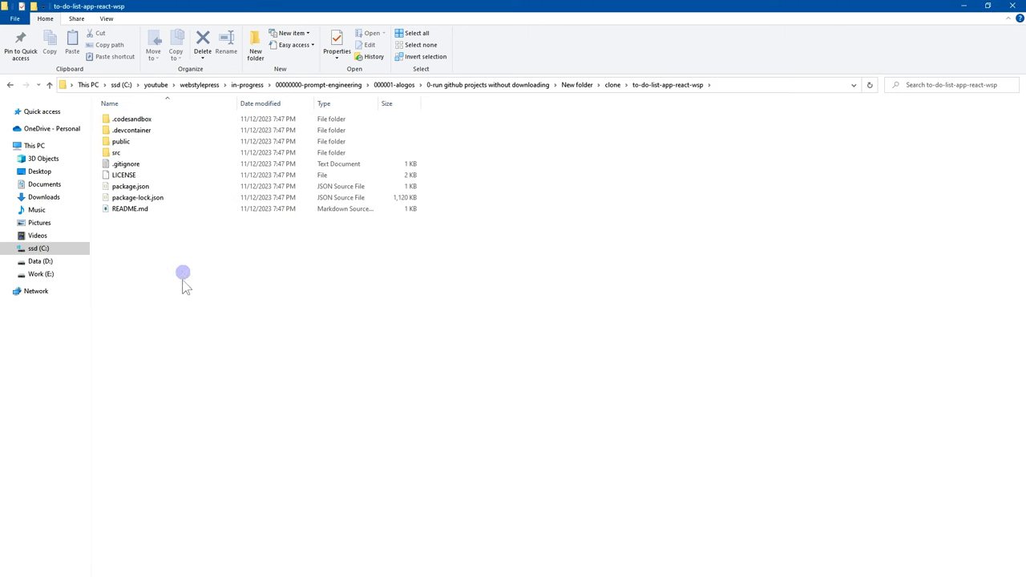
mouse_move(181, 289)
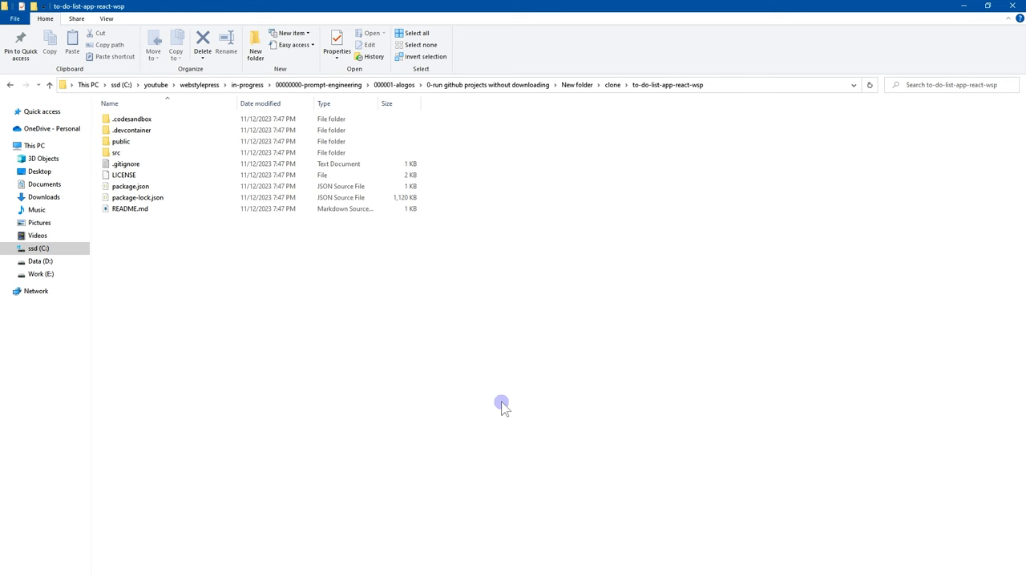
mouse_move(409, 315)
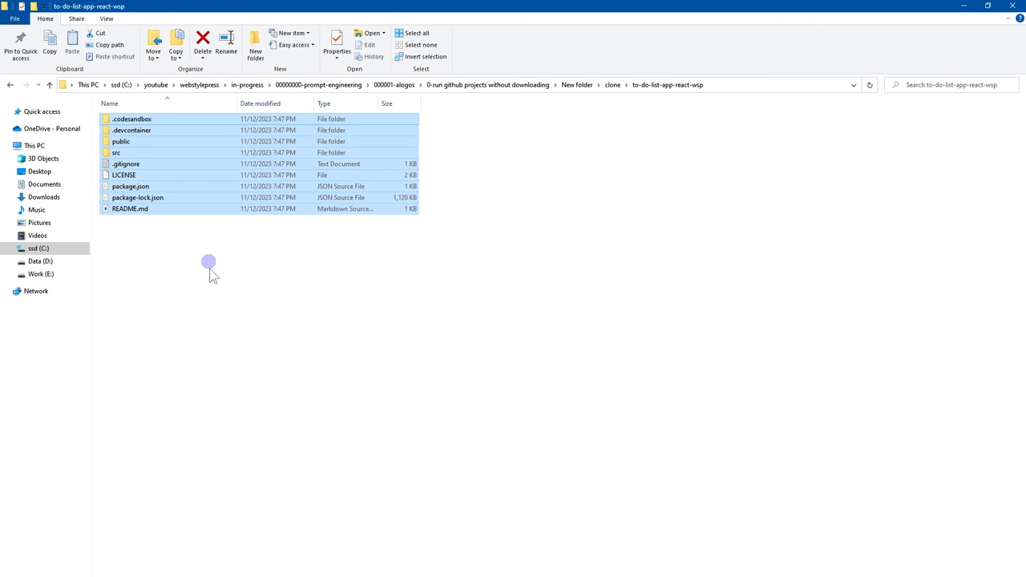
Run npm install in Git Bash inside the cloned project folder to create node_modules
click(130, 186)
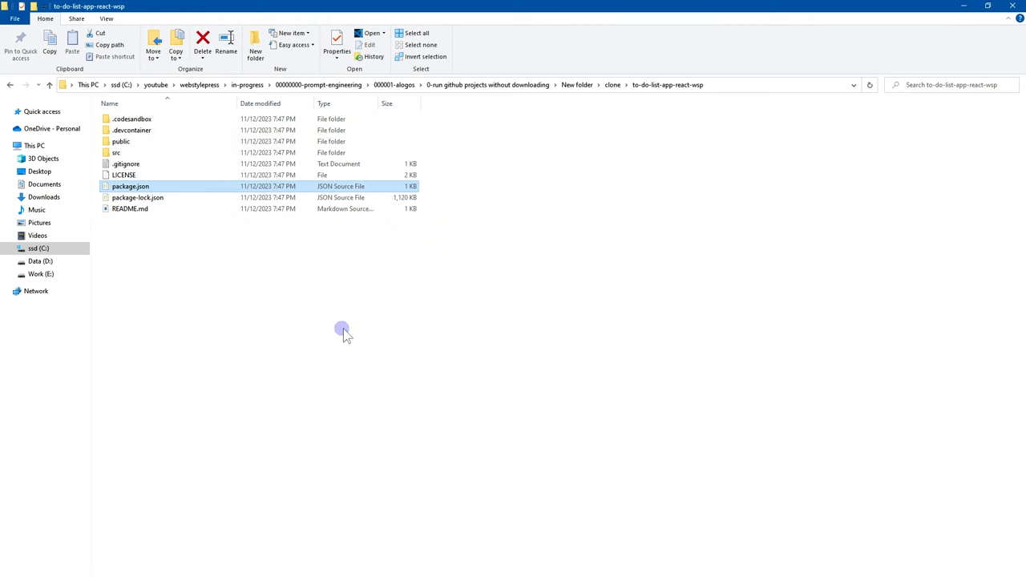
right_click(344, 331)
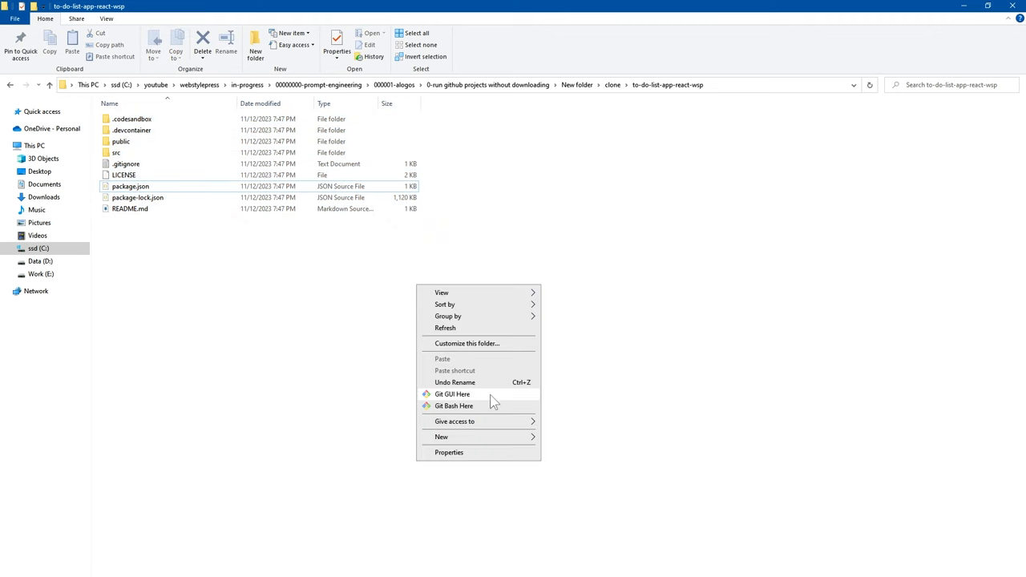
click(452, 406)
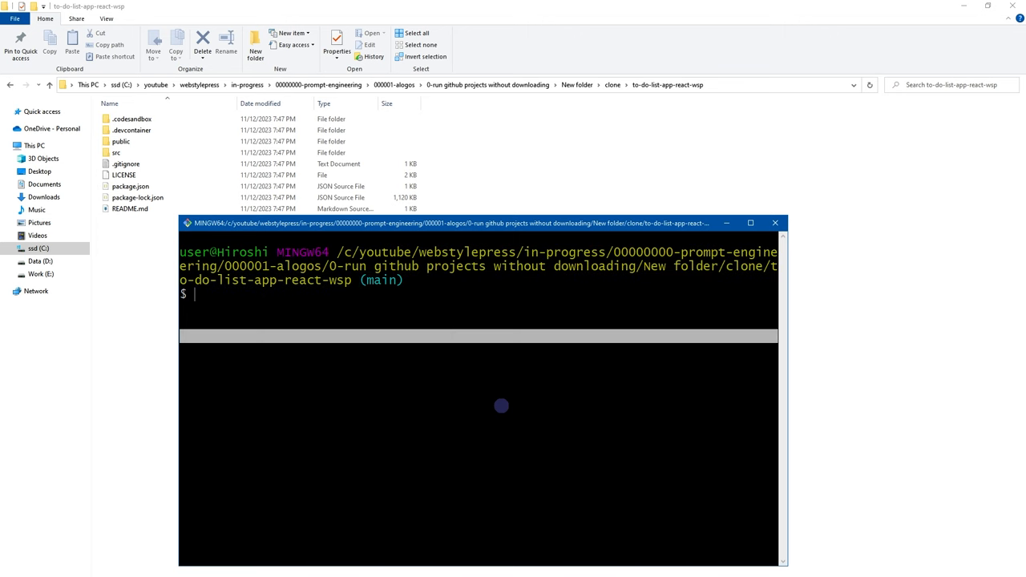
text(npm insta)
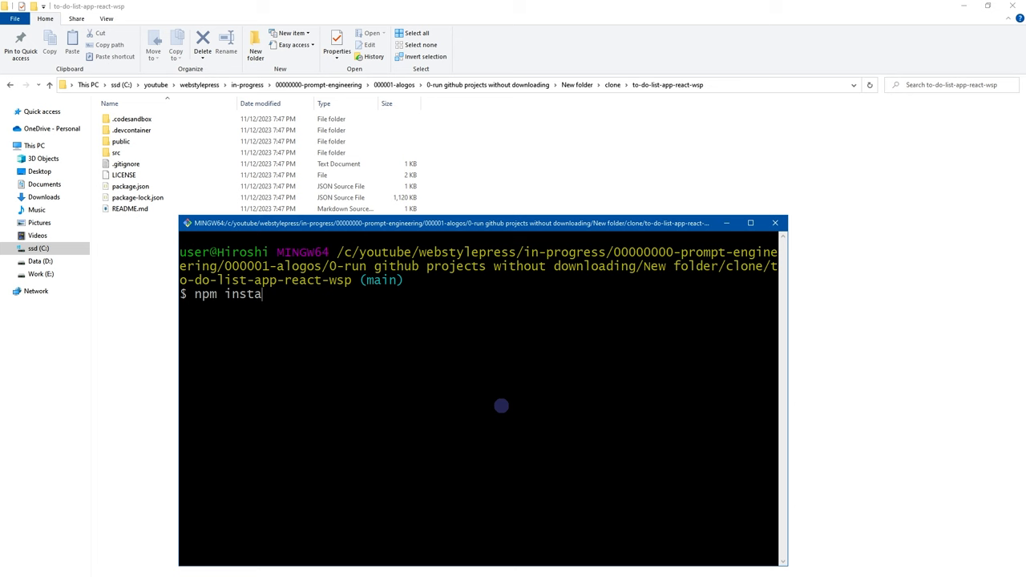
text(ll)
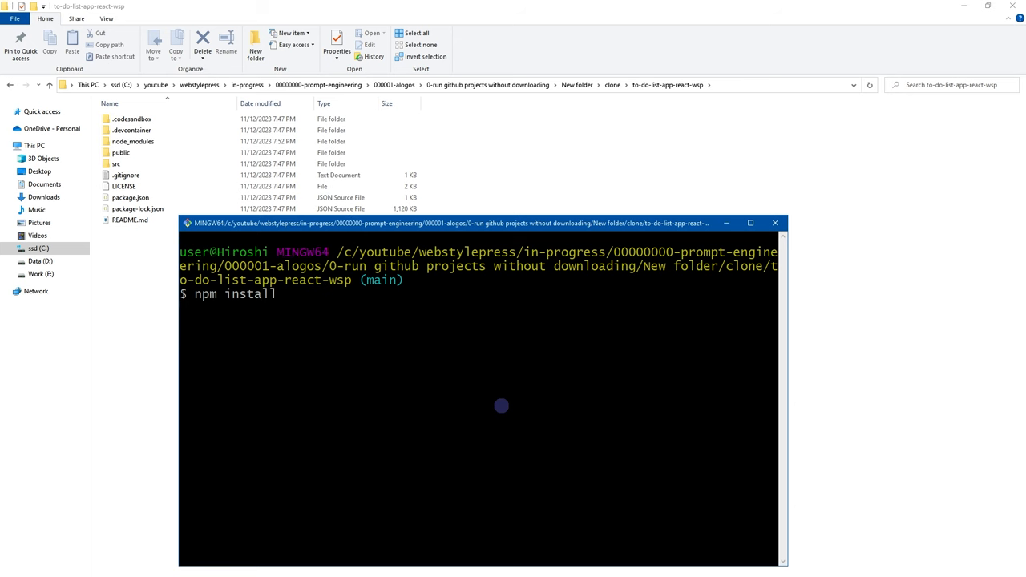
key(Return)
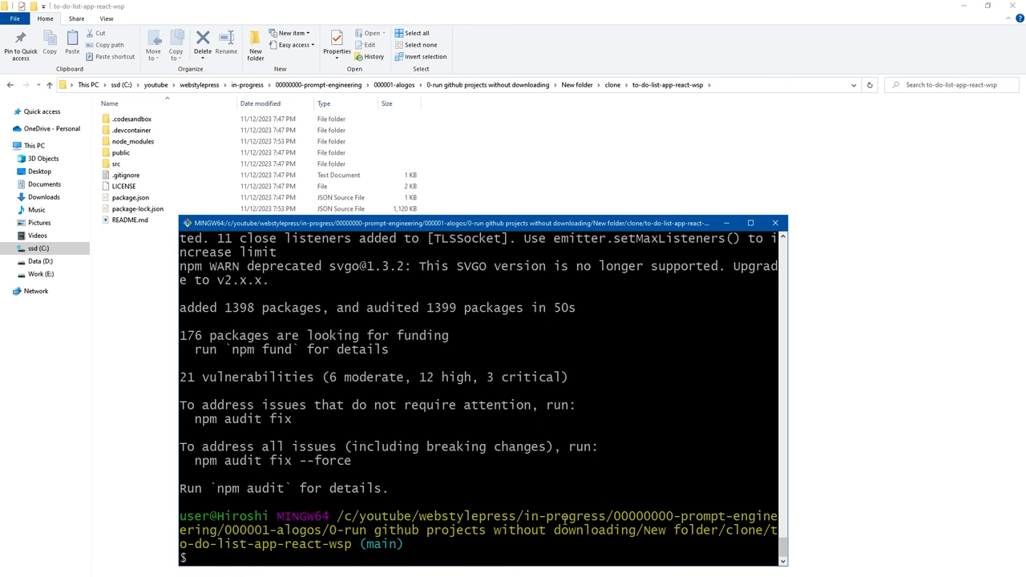
mouse_move(395, 377)
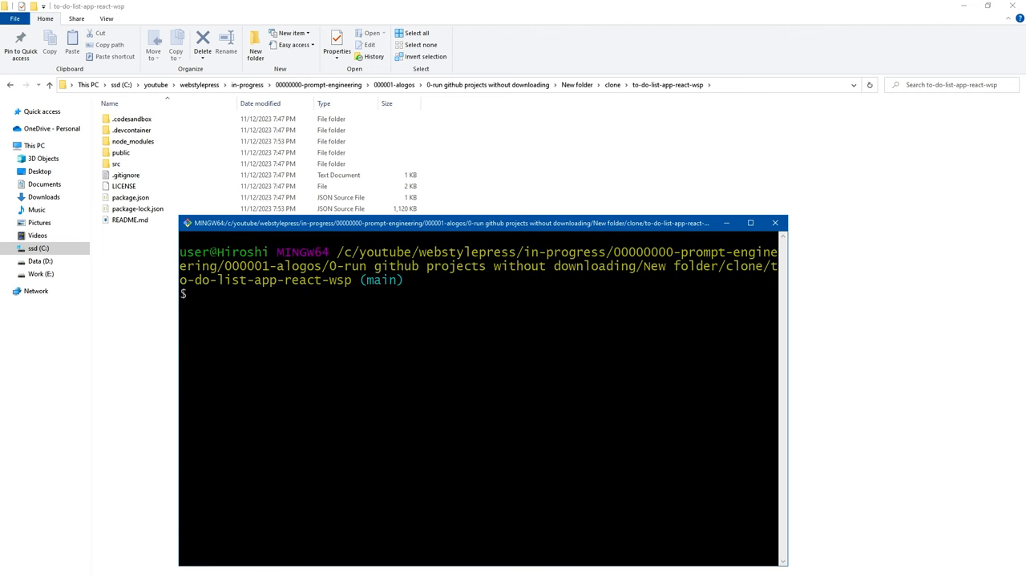
Start the app with npm start and add task 'test 123' on localhost:3000
text(npm start)
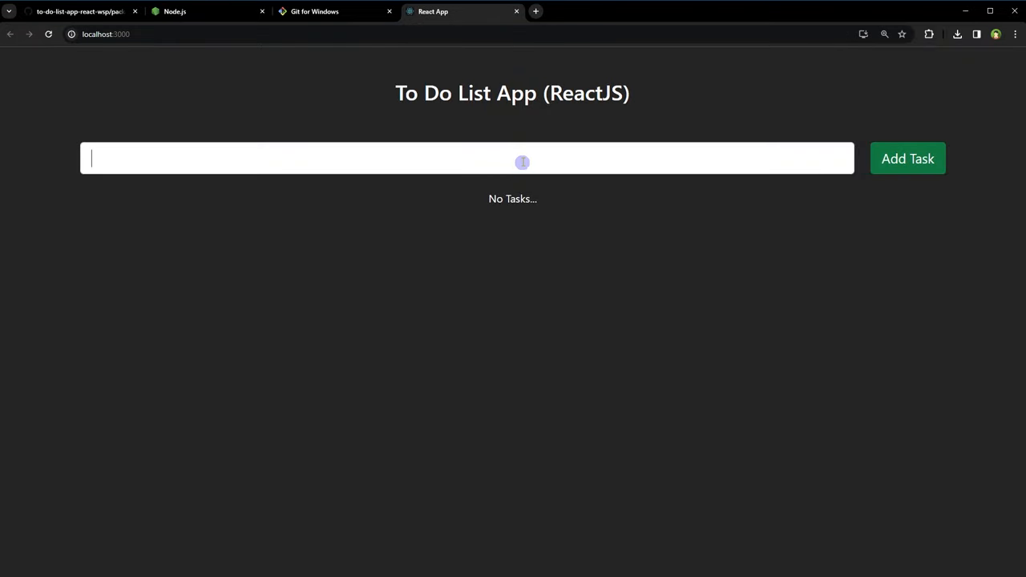
text(test 123)
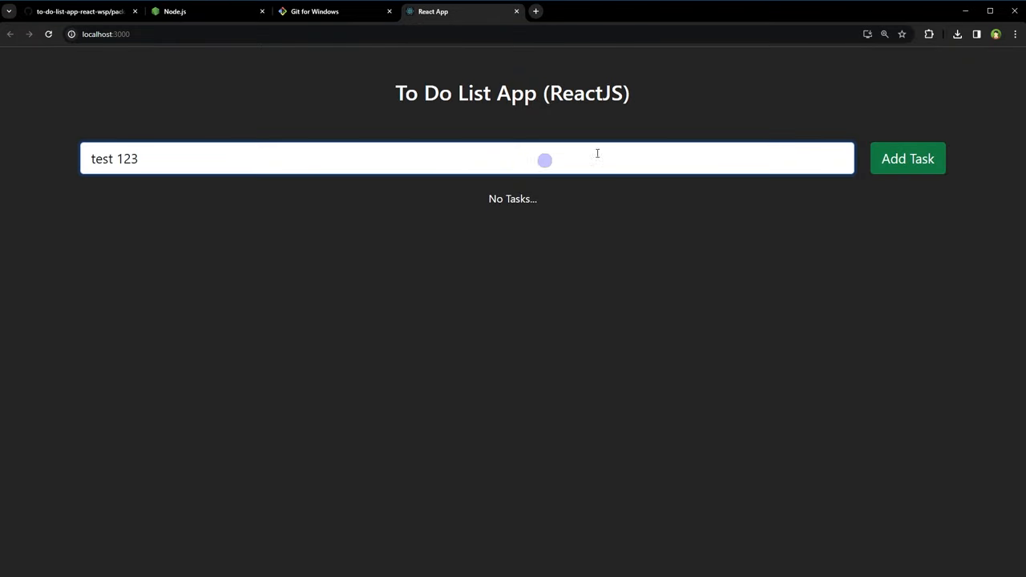
click(907, 159)
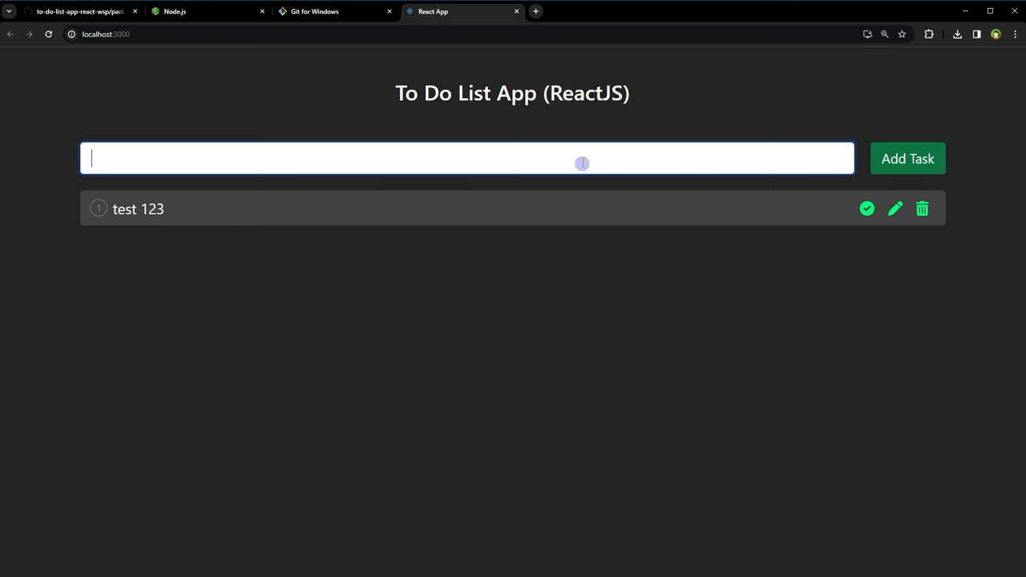
Add and delete a 'test 345' task, then view package.json scripts on GitHub
text(test 34)
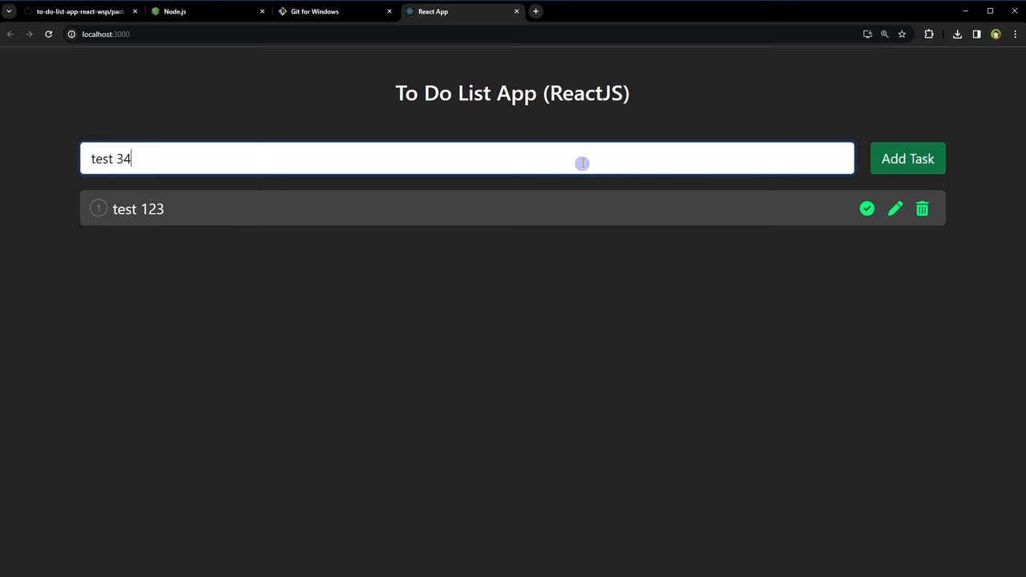
click(908, 159)
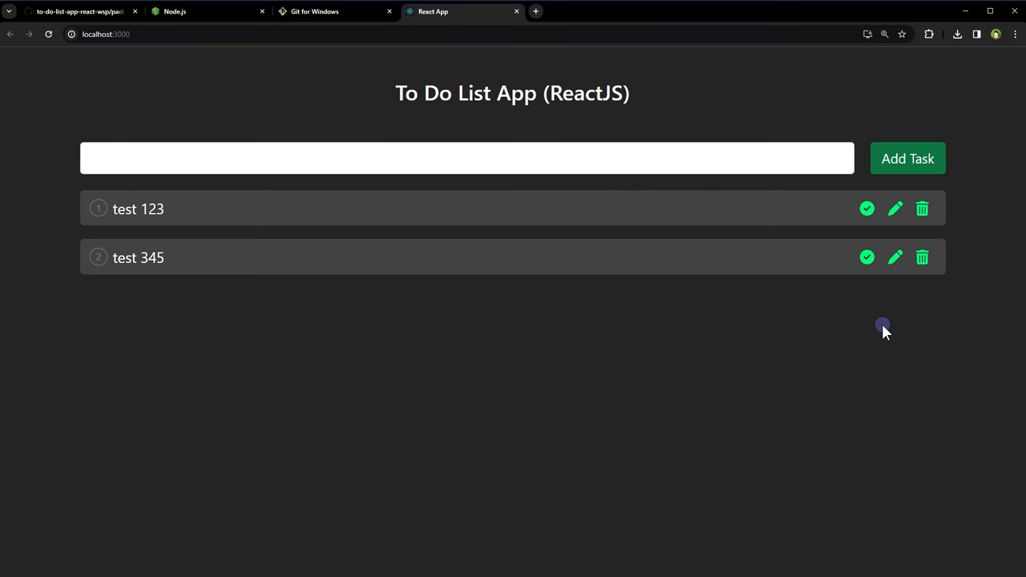
click(895, 257)
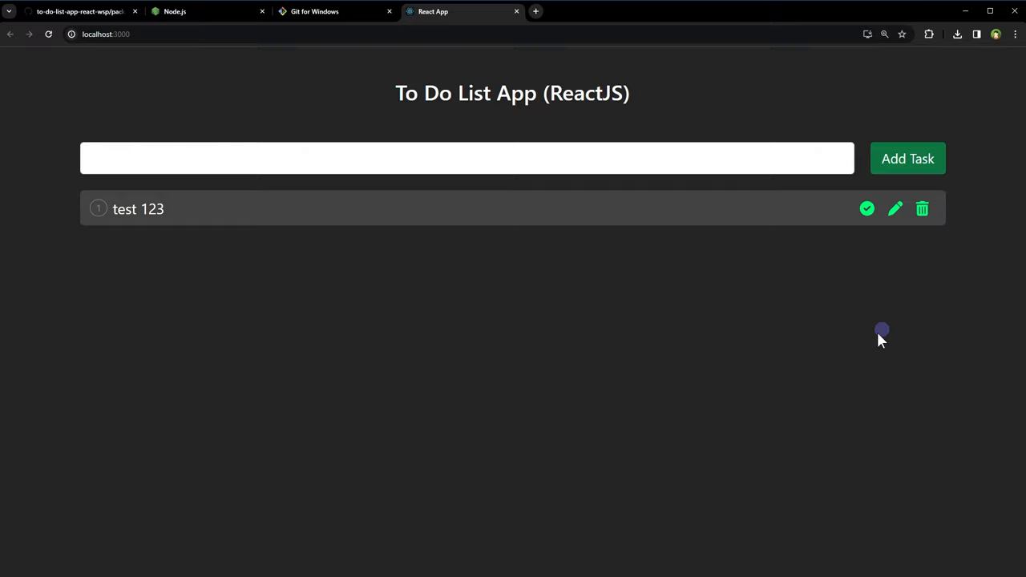
click(77, 10)
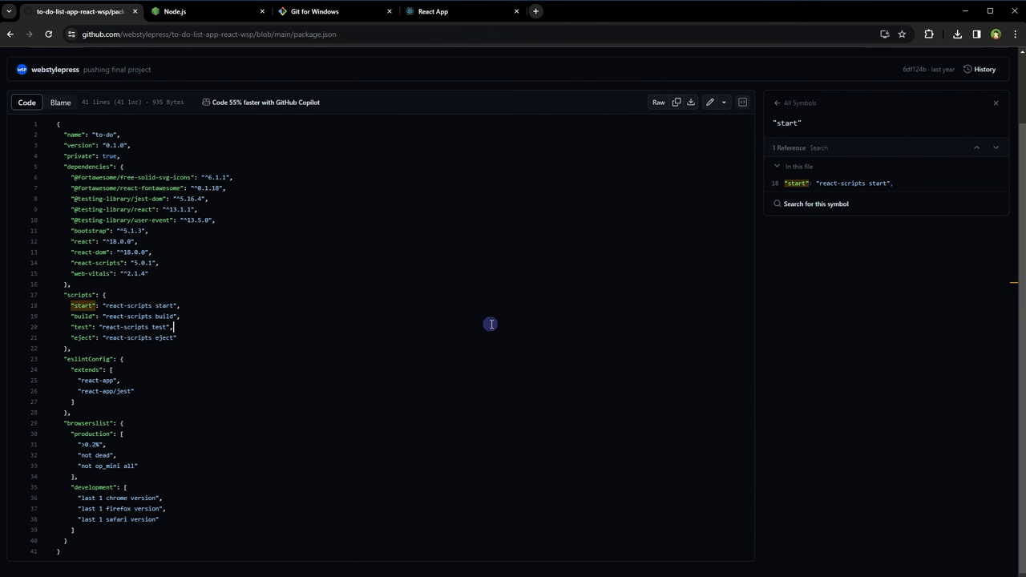